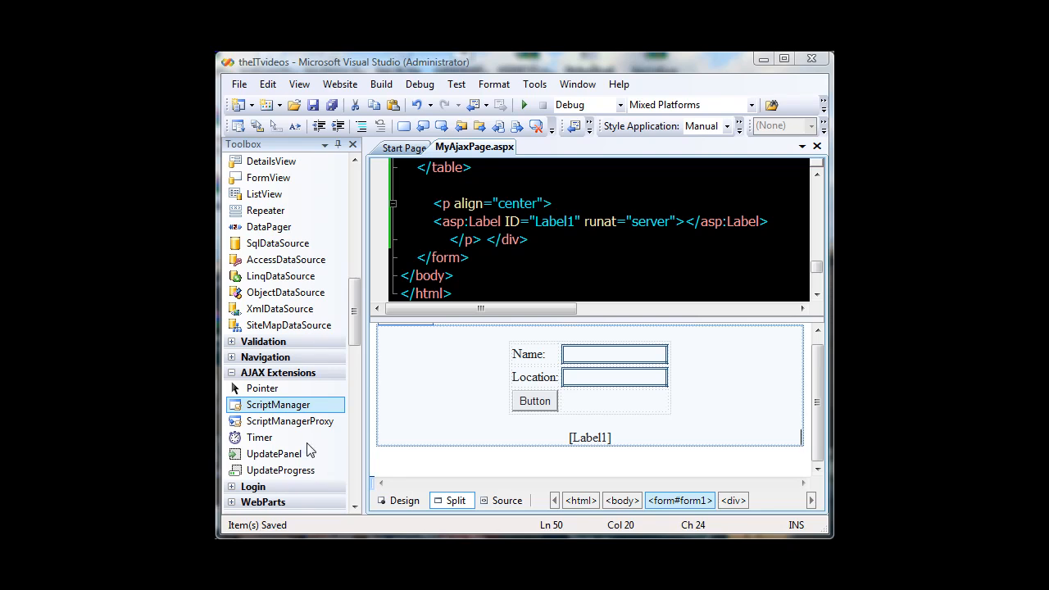
{"action": "mouse_move", "coordinate": [440, 370]}
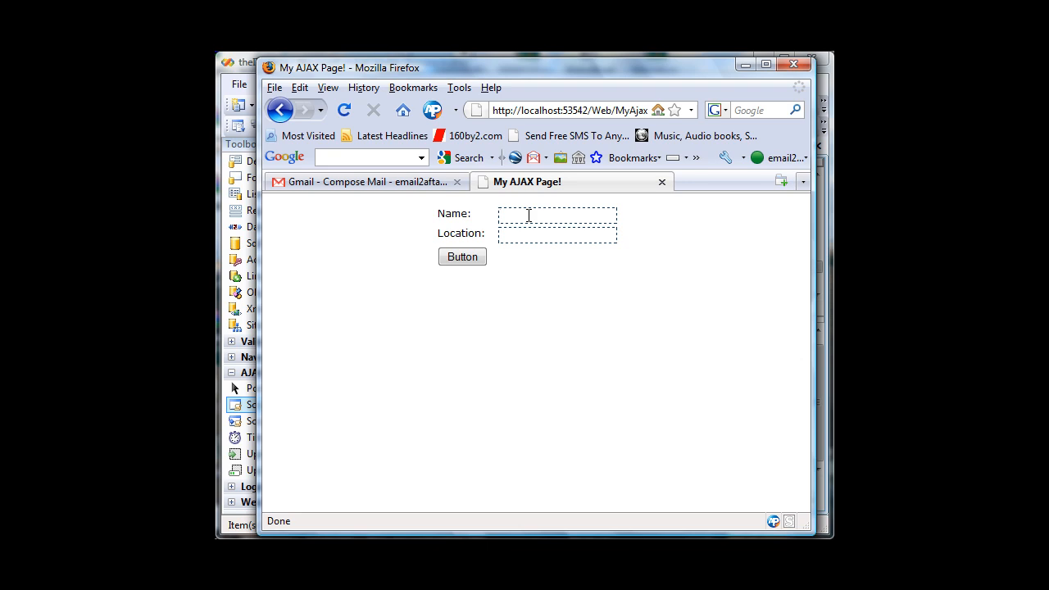
Submit Name 'Sid' and Location 'New York' to get 'Hello Sid! New York is a lovely place!'.
{"action": "type", "text": "Sid"}
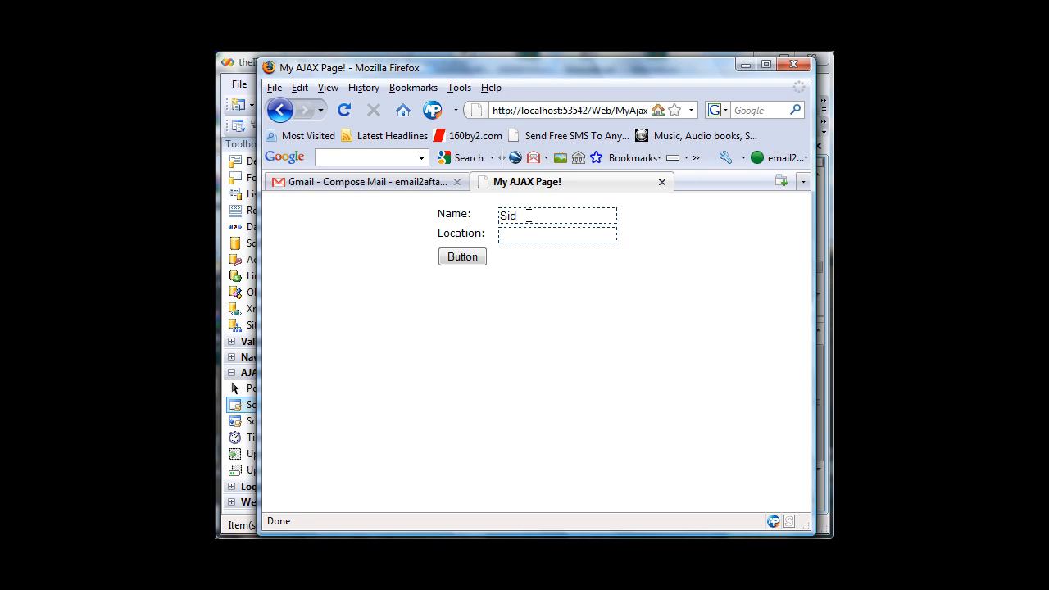
{"action": "type", "text": "New York"}
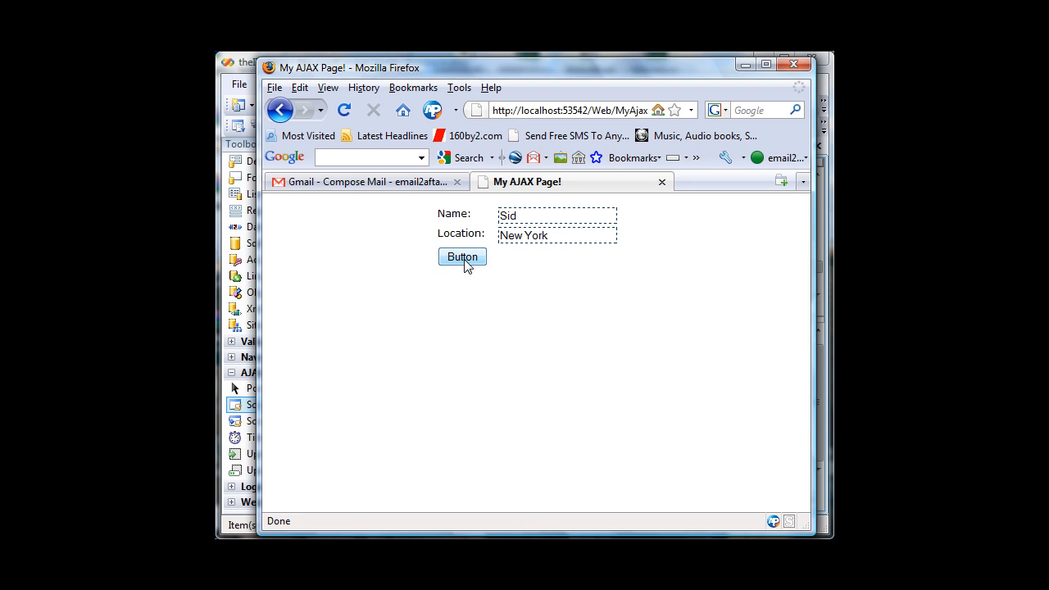
{"action": "left_click", "coordinate": [462, 255]}
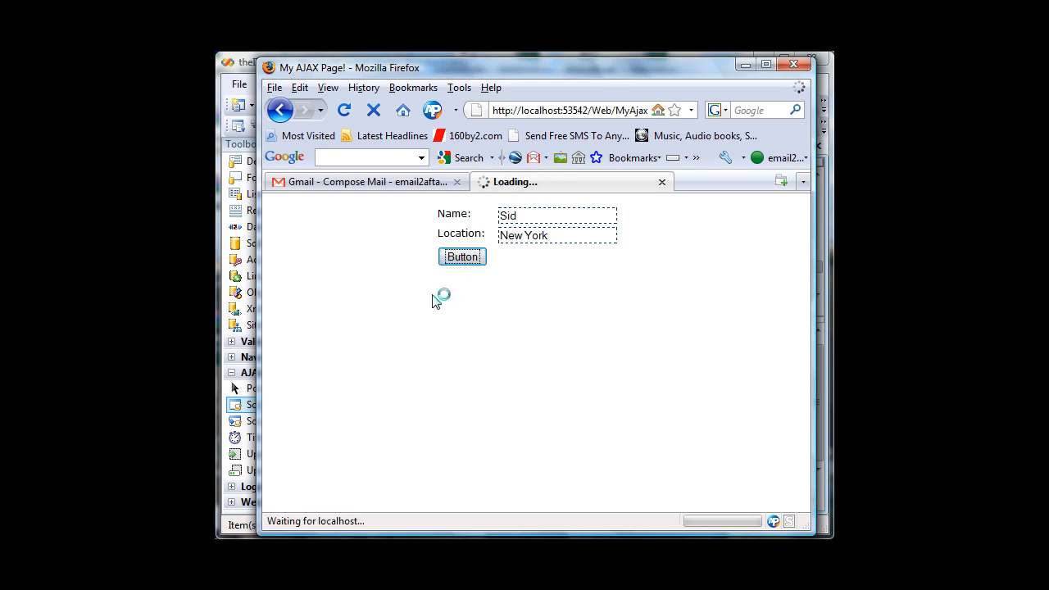
{"action": "left_click", "coordinate": [463, 256]}
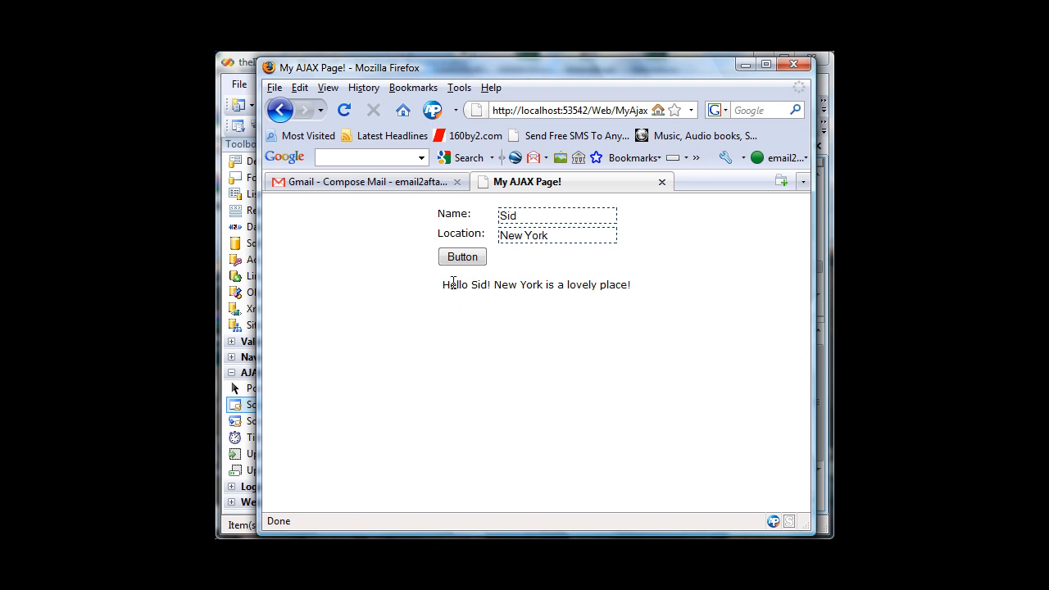
{"action": "mouse_move", "coordinate": [449, 282]}
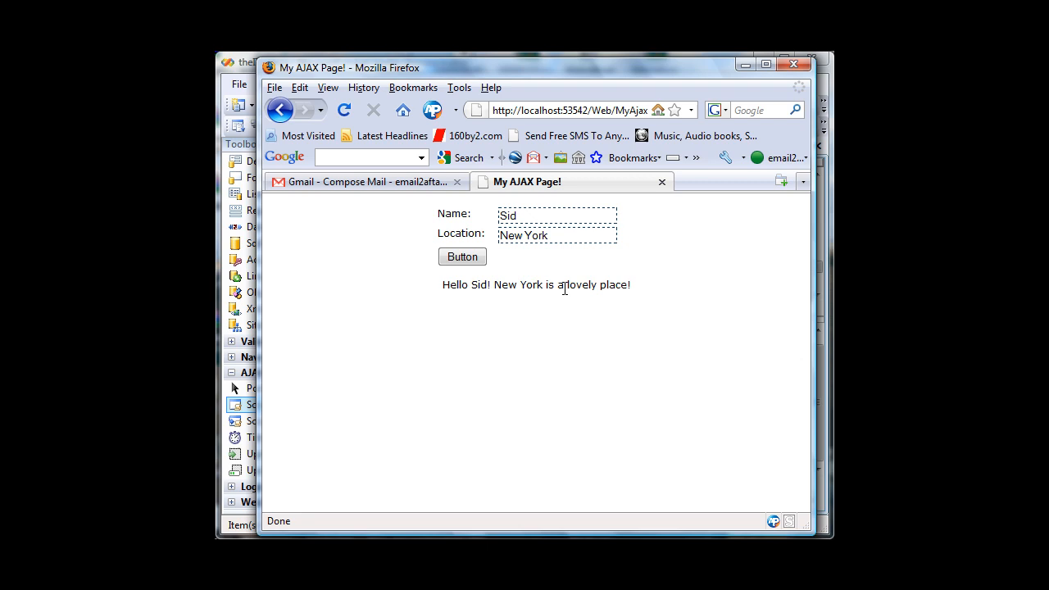
{"action": "mouse_move", "coordinate": [560, 285]}
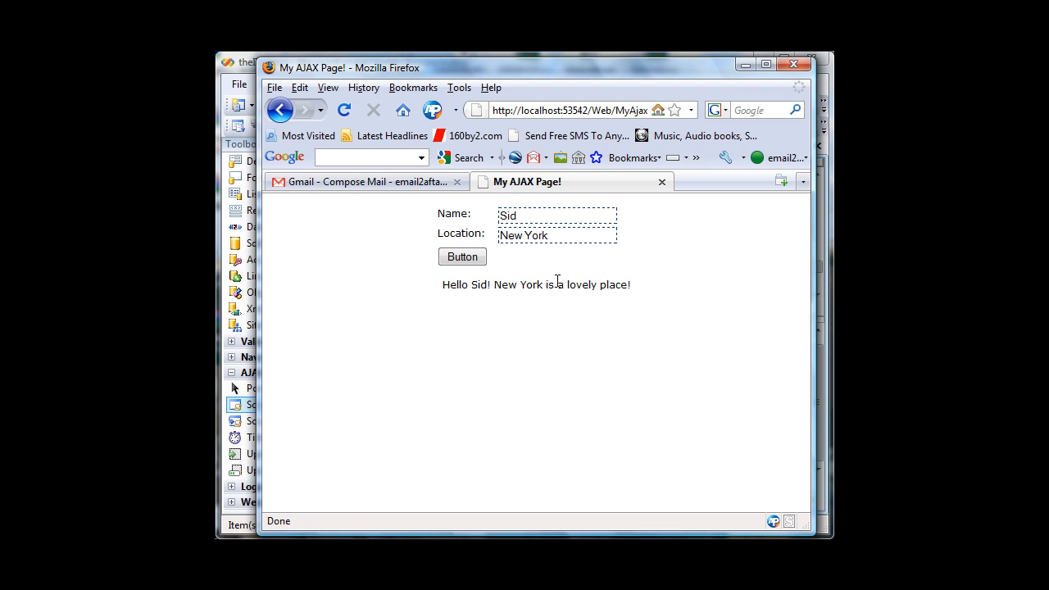
{"action": "mouse_move", "coordinate": [528, 269]}
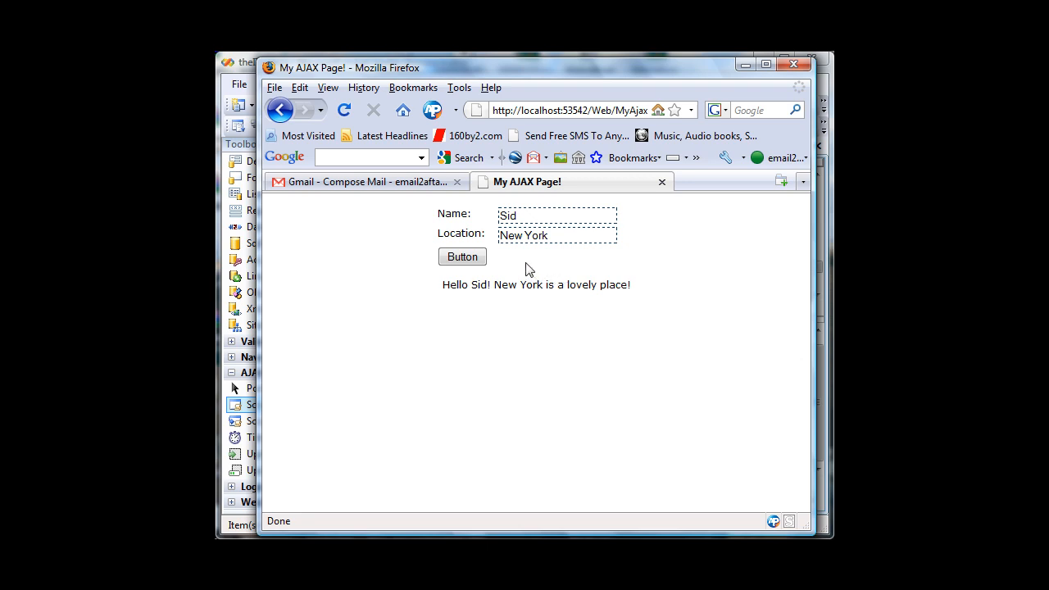
{"action": "mouse_move", "coordinate": [321, 508]}
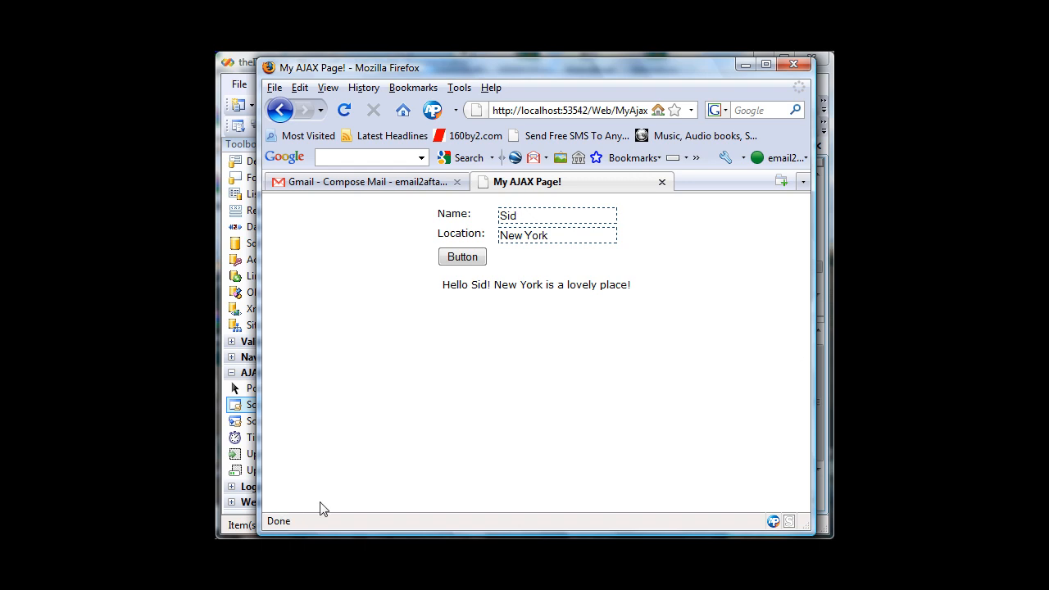
{"action": "mouse_move", "coordinate": [472, 298]}
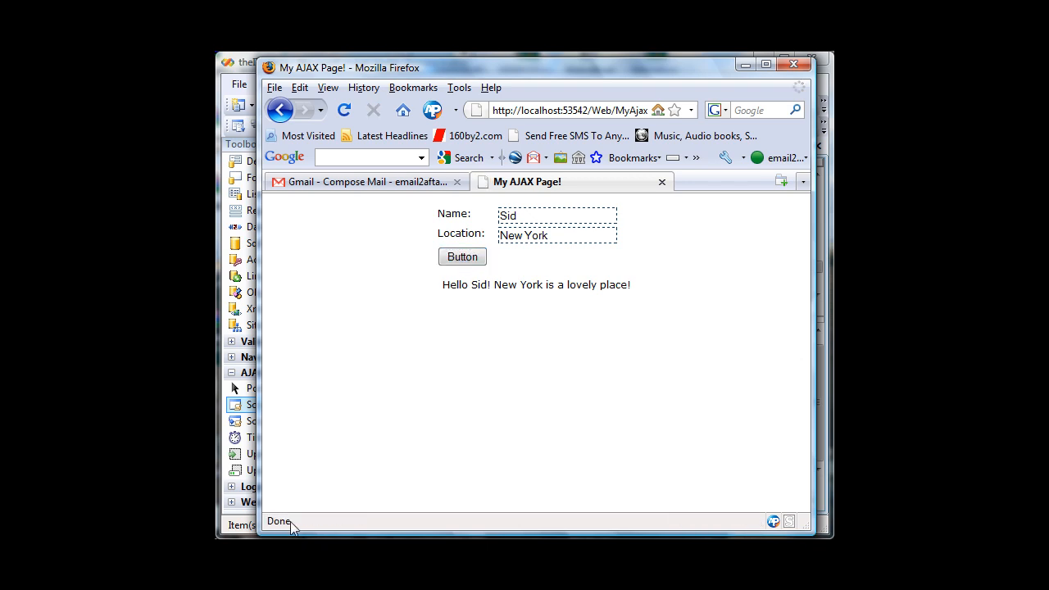
{"action": "mouse_move", "coordinate": [439, 305]}
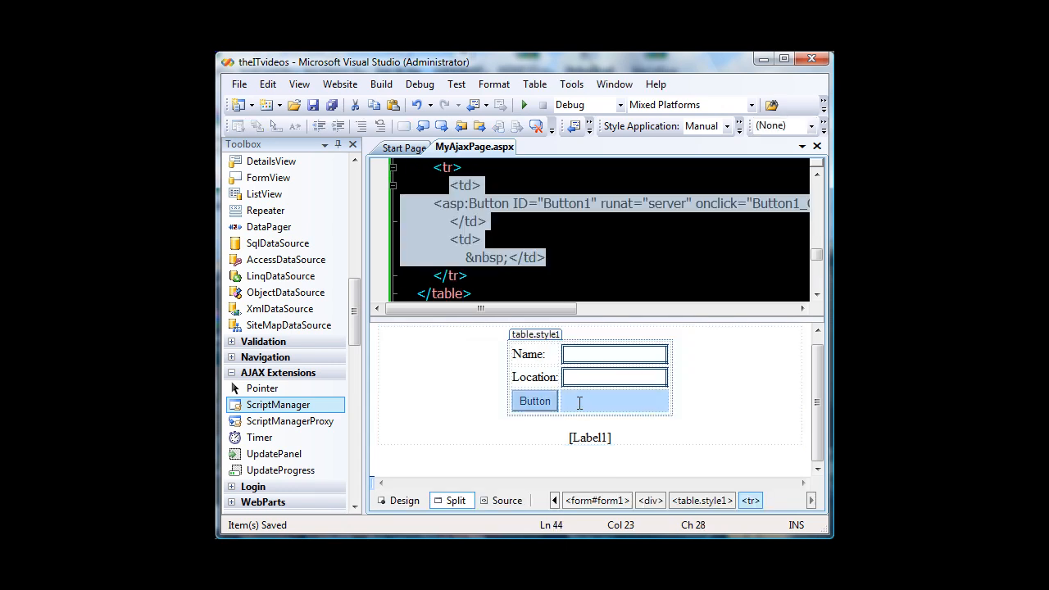
Select and cut the table, button and label markup from inside the form.
{"action": "left_click", "coordinate": [500, 257]}
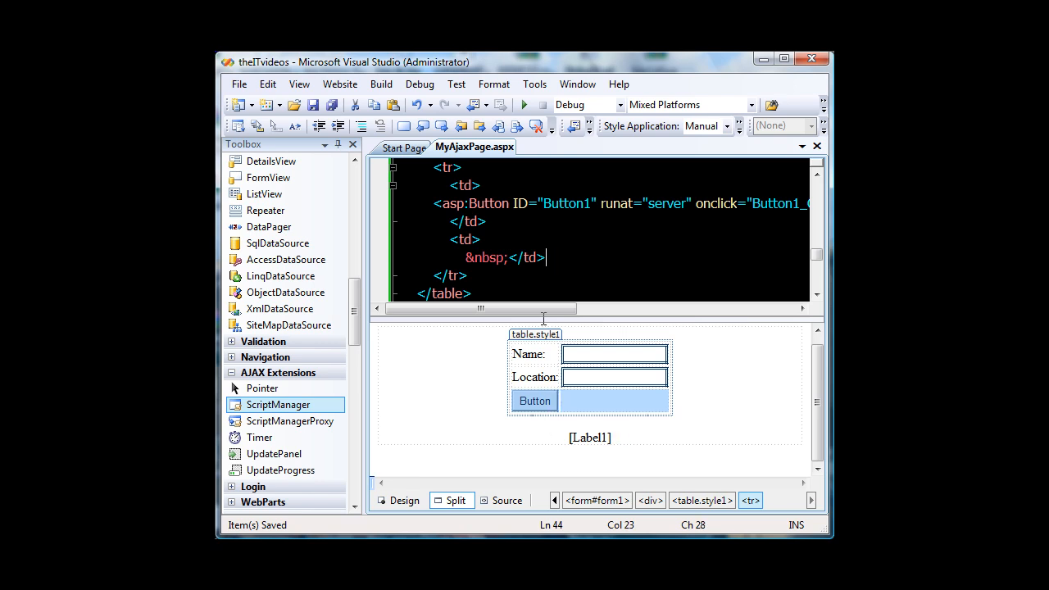
{"action": "mouse_move", "coordinate": [506, 308]}
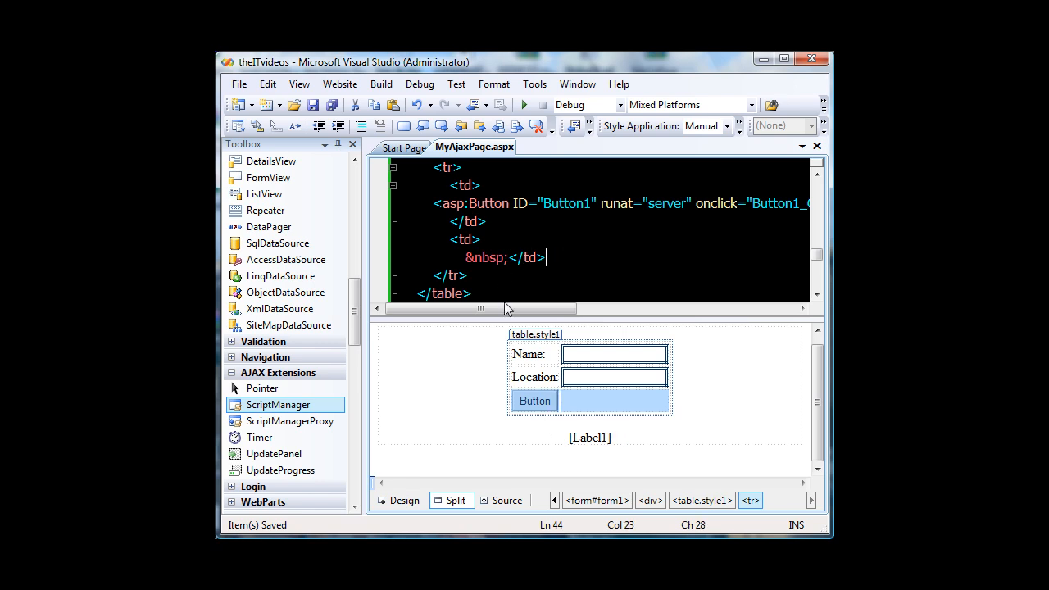
{"action": "scroll", "scroll_direction": "down", "scroll_amount": 3}
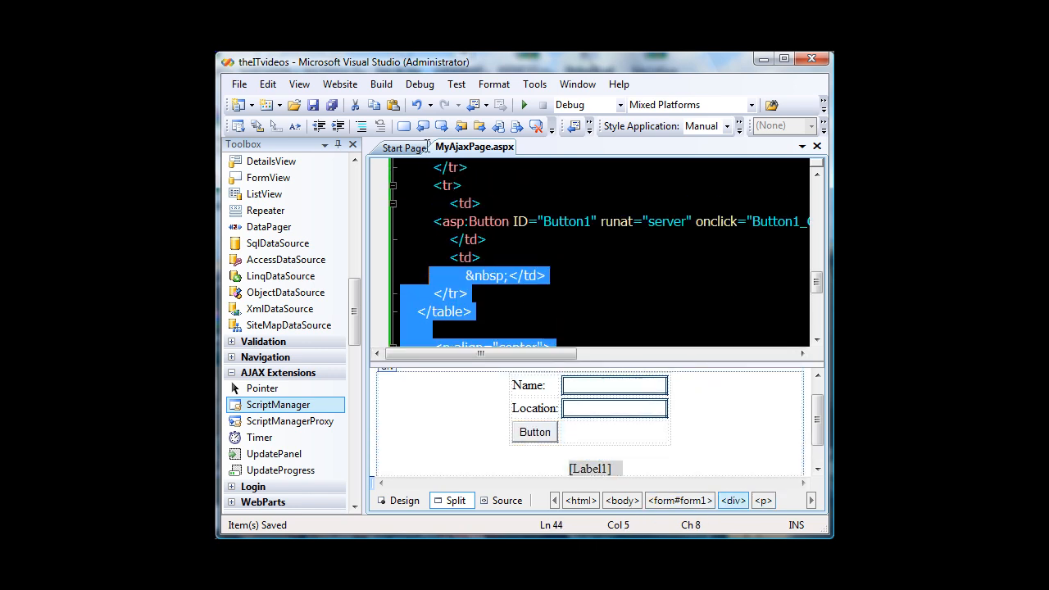
{"action": "scroll", "scroll_direction": "up", "scroll_amount": 3}
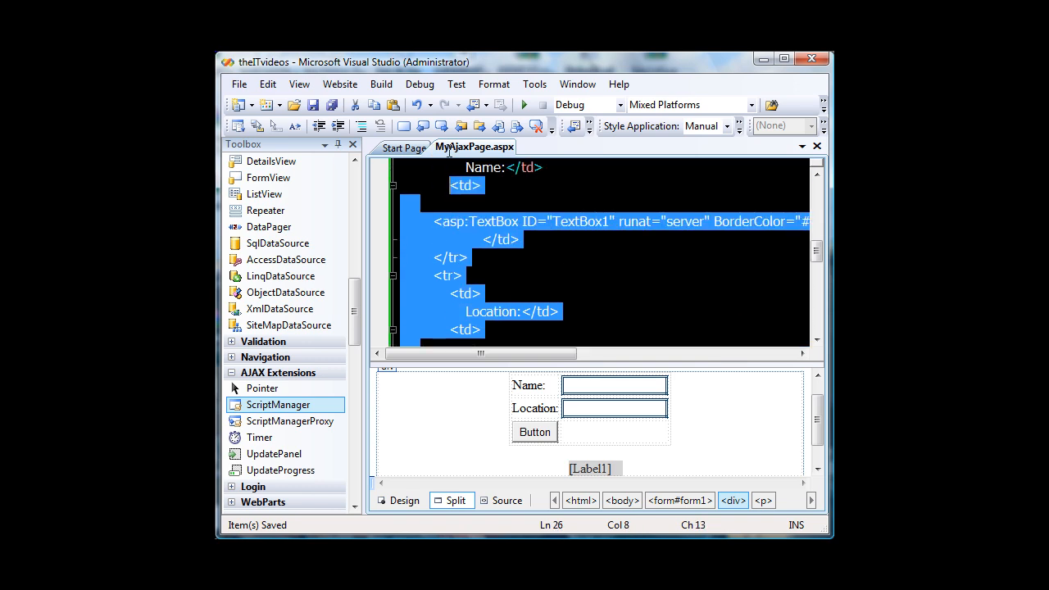
{"action": "scroll", "scroll_direction": "up", "scroll_amount": 3}
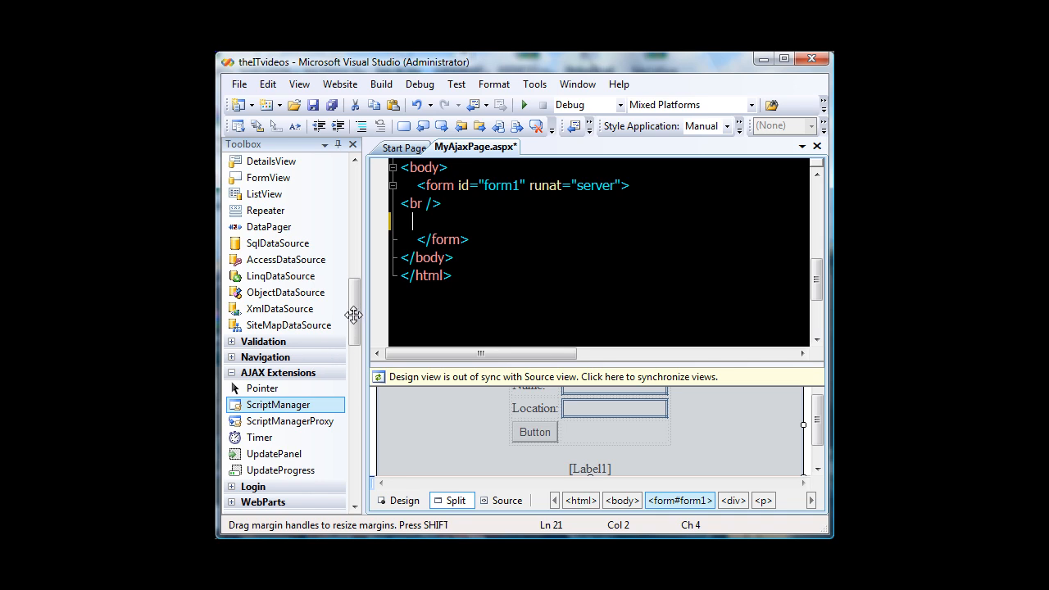
{"action": "mouse_move", "coordinate": [346, 262]}
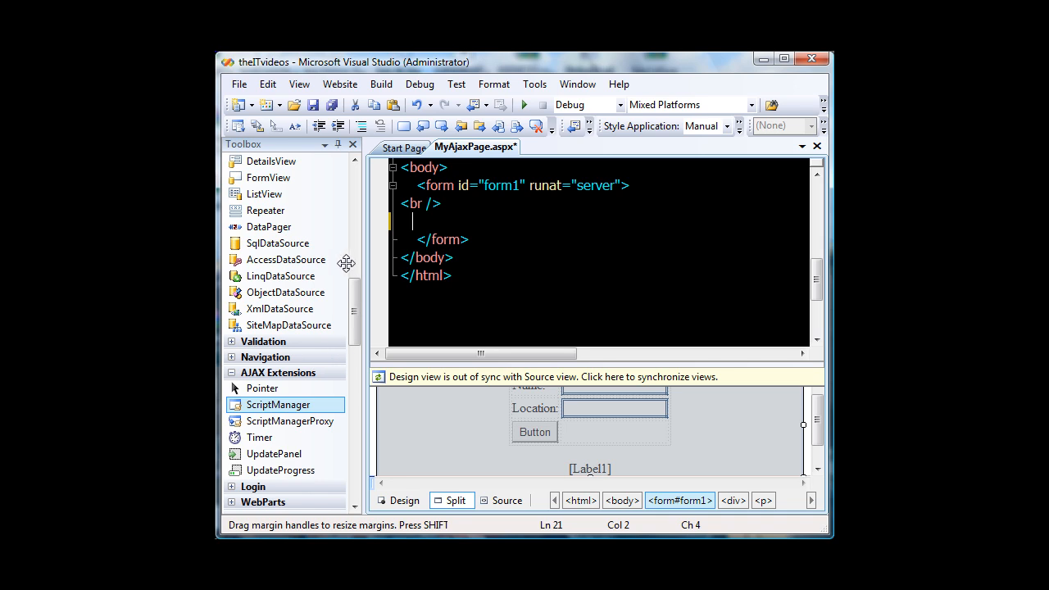
{"action": "mouse_move", "coordinate": [354, 315]}
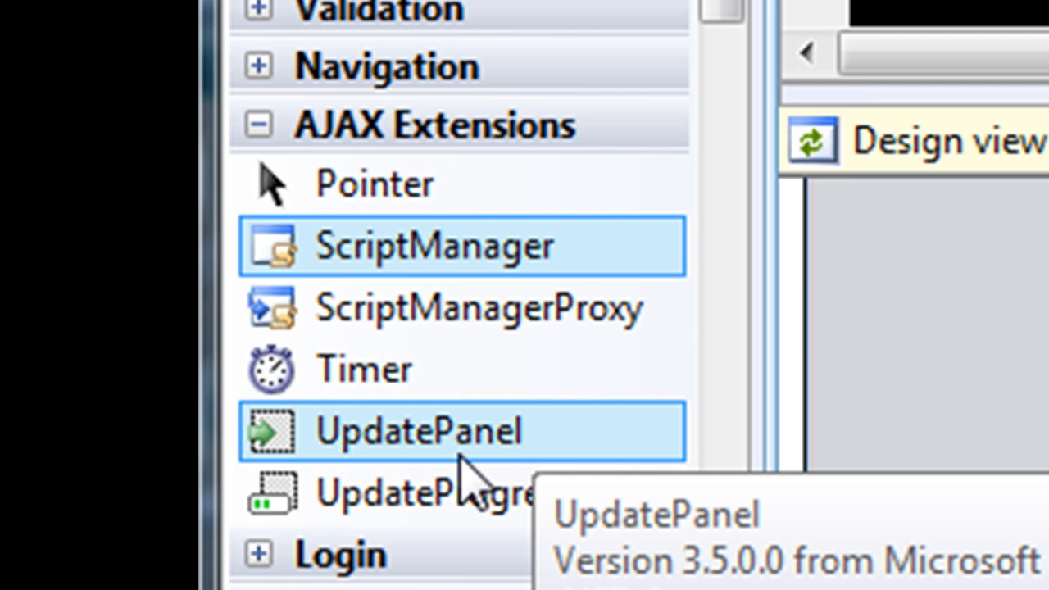
{"action": "mouse_move", "coordinate": [471, 472]}
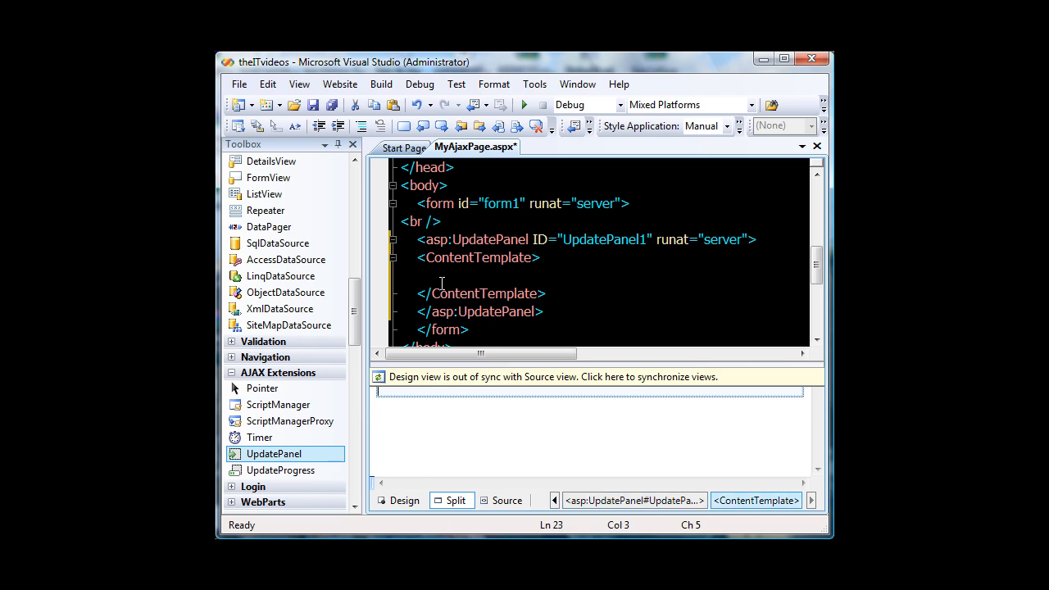
Review the form markup with the UpdatePanel's ContentTemplate wrapping the Name/Location table.
{"action": "scroll", "scroll_direction": "down", "scroll_amount": 3}
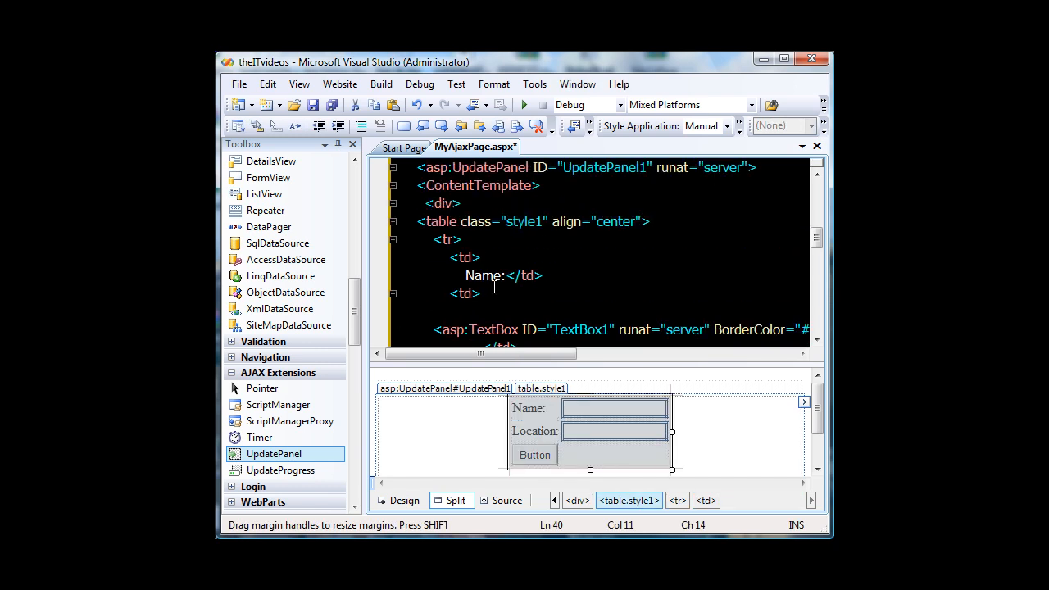
{"action": "scroll", "scroll_direction": "up", "scroll_amount": 3}
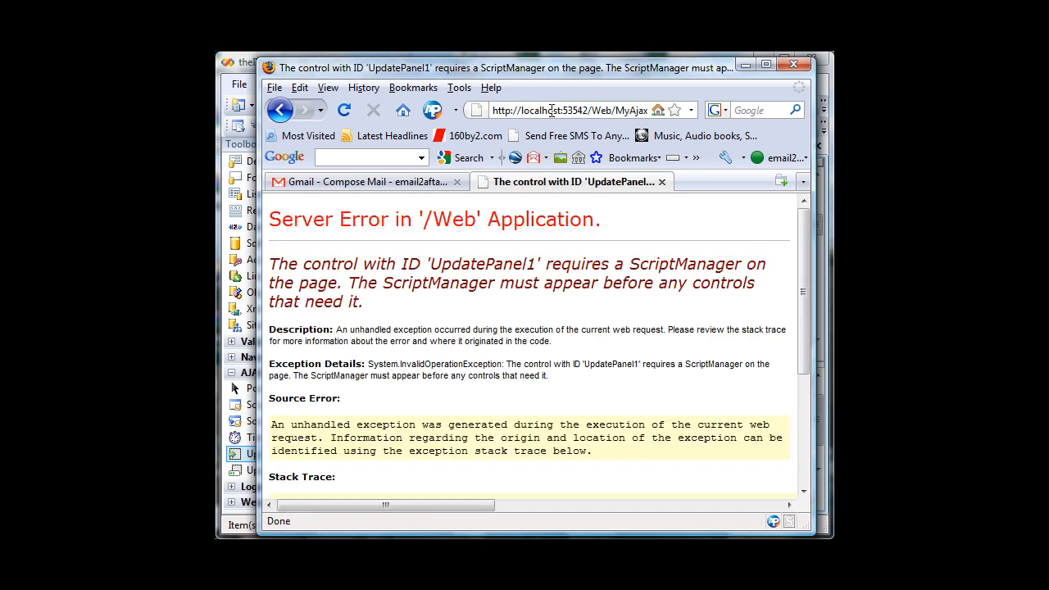
Return to the page source after the 'UpdatePanel1 requires a ScriptManager' server error.
{"action": "double_click", "coordinate": [386, 282]}
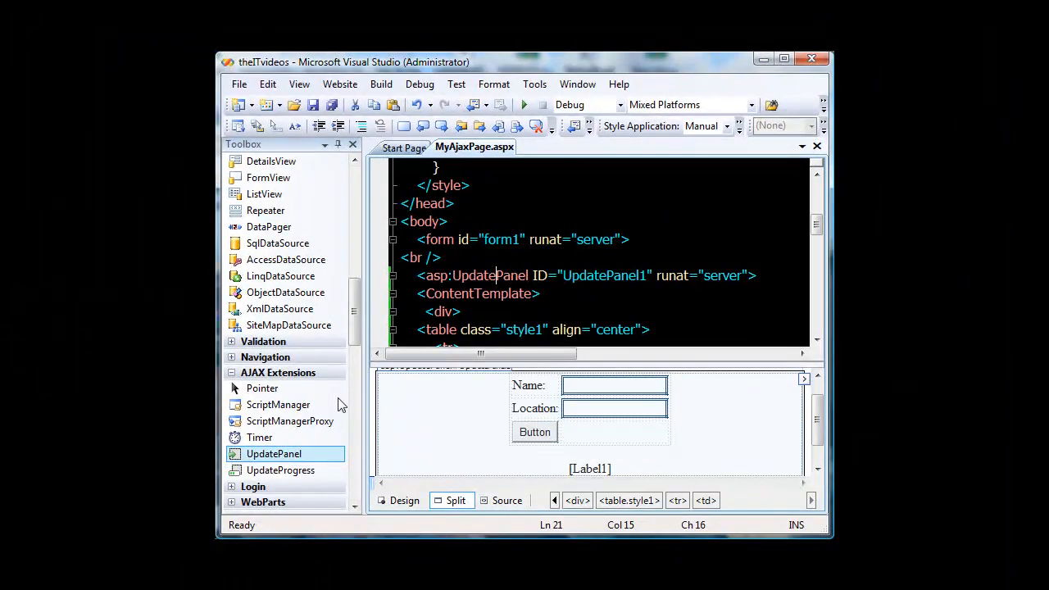
{"action": "mouse_move", "coordinate": [279, 403]}
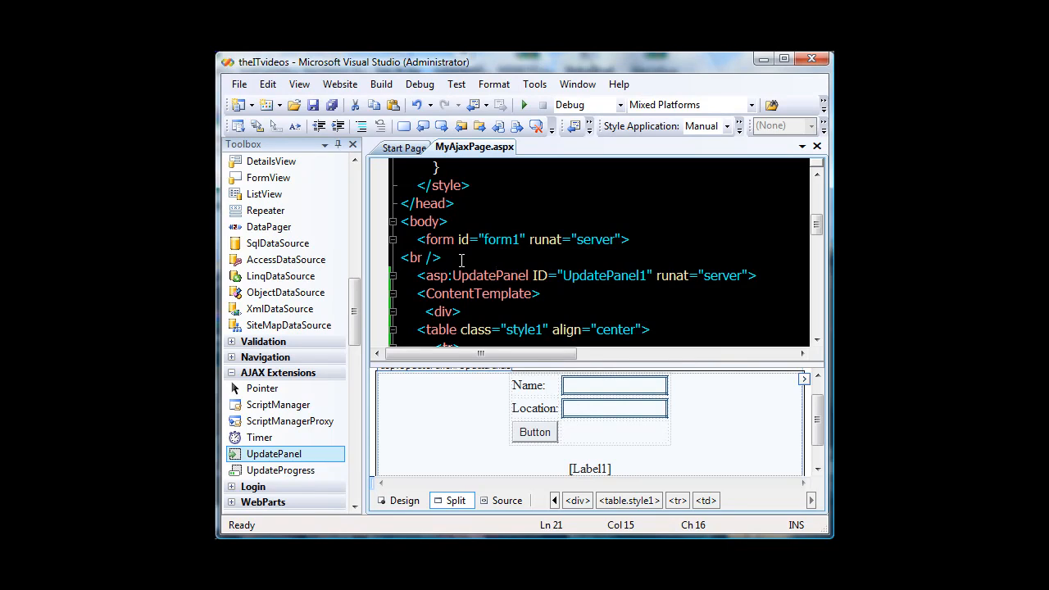
{"action": "mouse_move", "coordinate": [278, 403]}
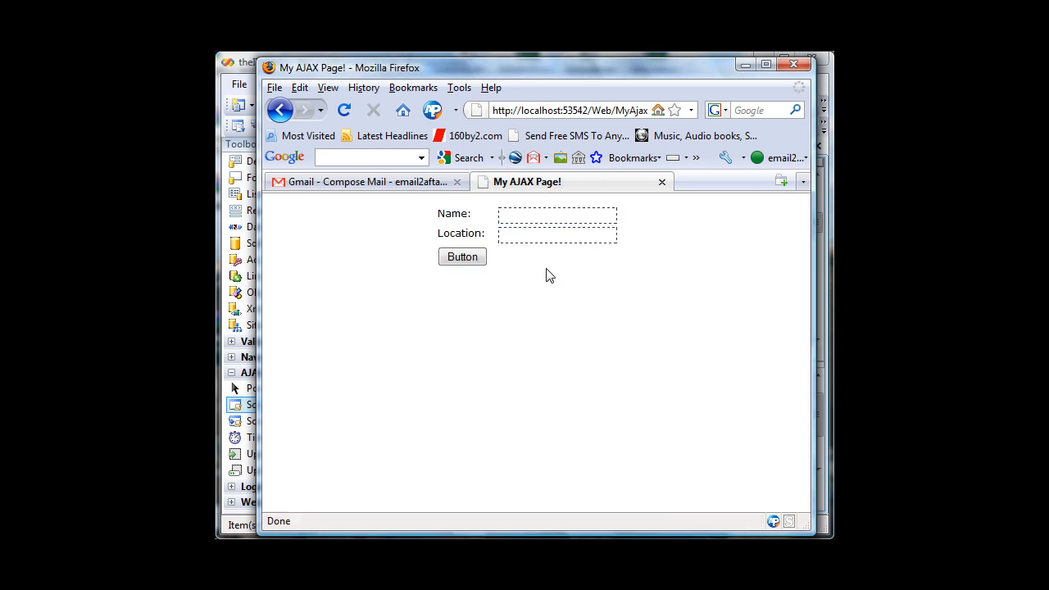
Submit a first name and Melbourne to get a greeting without a full postback.
{"action": "type", "text": "Aftab"}
{"action": "type", "text": "Melb"}
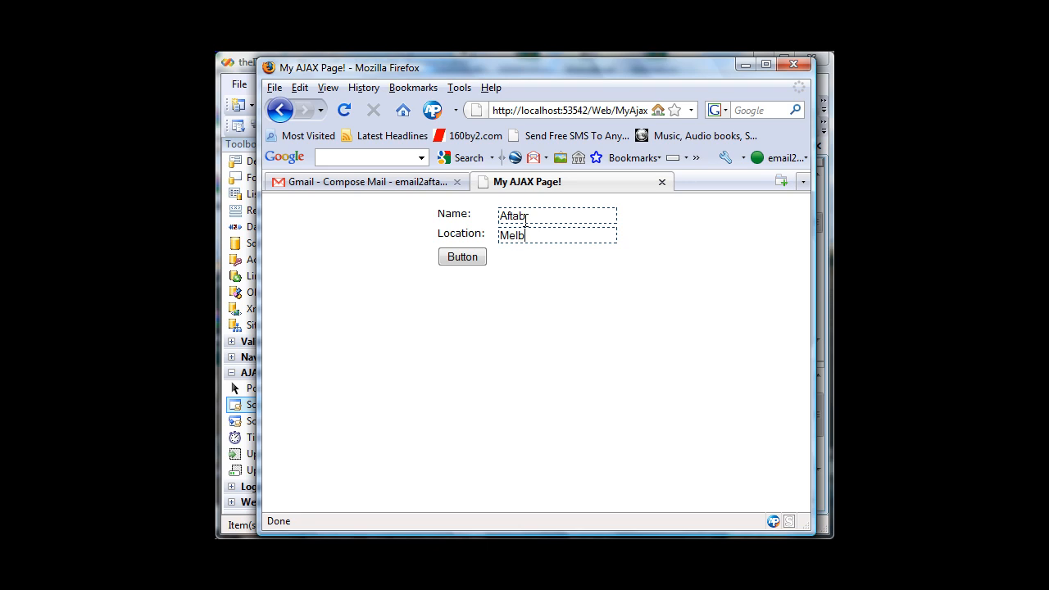
{"action": "left_click", "coordinate": [462, 256]}
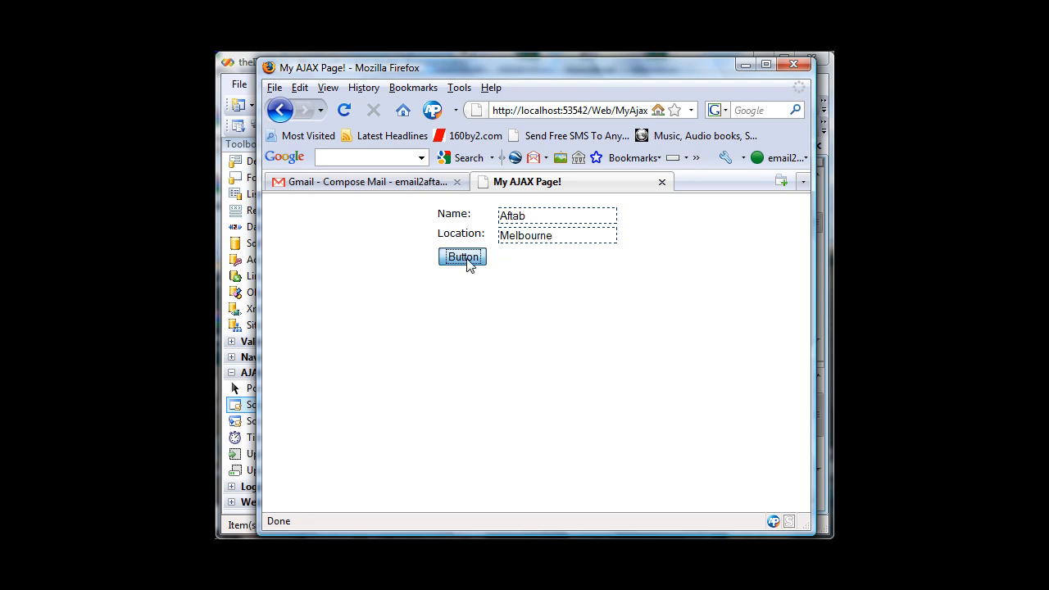
{"action": "left_click", "coordinate": [462, 256]}
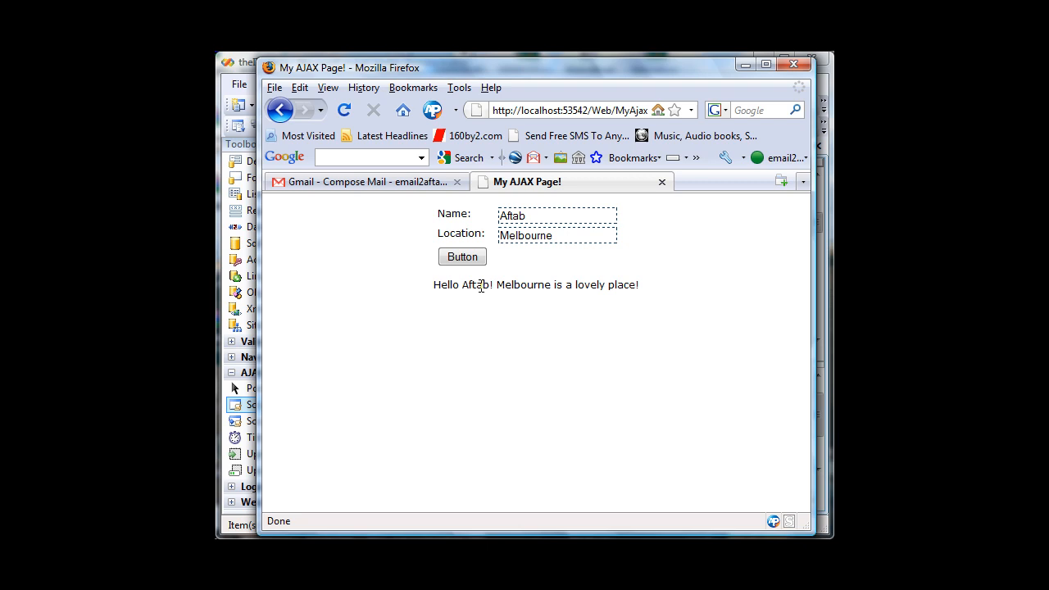
{"action": "mouse_move", "coordinate": [500, 285]}
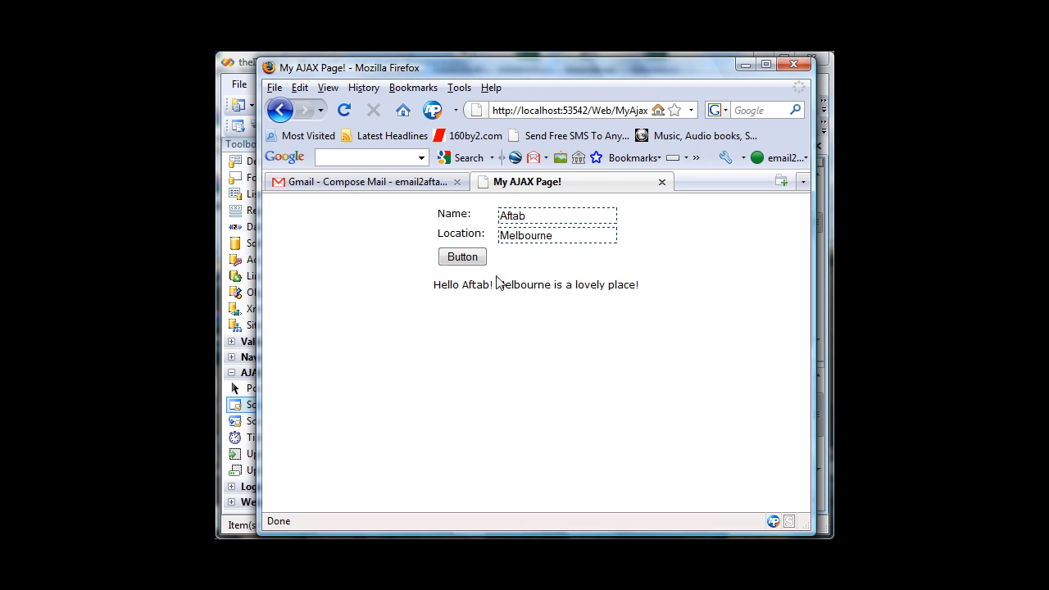
Change the entries to MyTestName and Victoria and submit for 'Hello MyTestName! Victoria is a lovely place!'.
{"action": "left_click", "coordinate": [531, 216]}
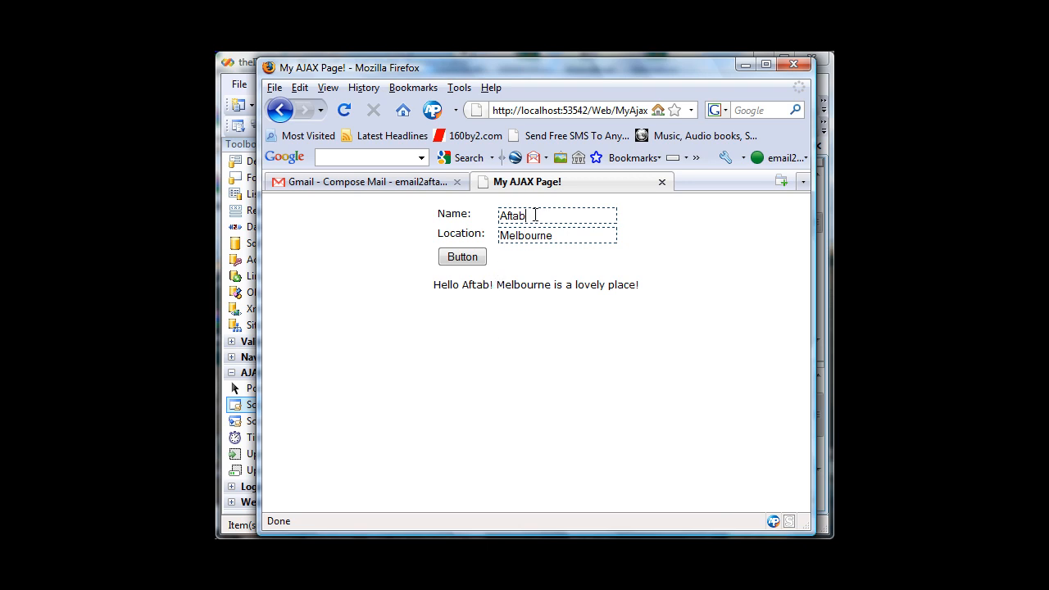
{"action": "type", "text": "MyTest"}
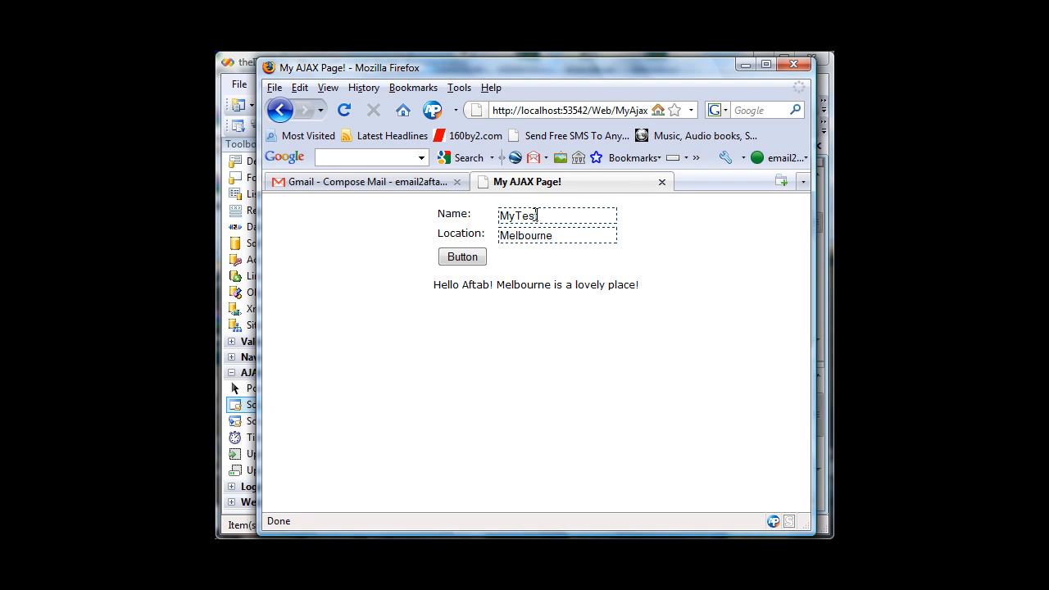
{"action": "type", "text": "tName"}
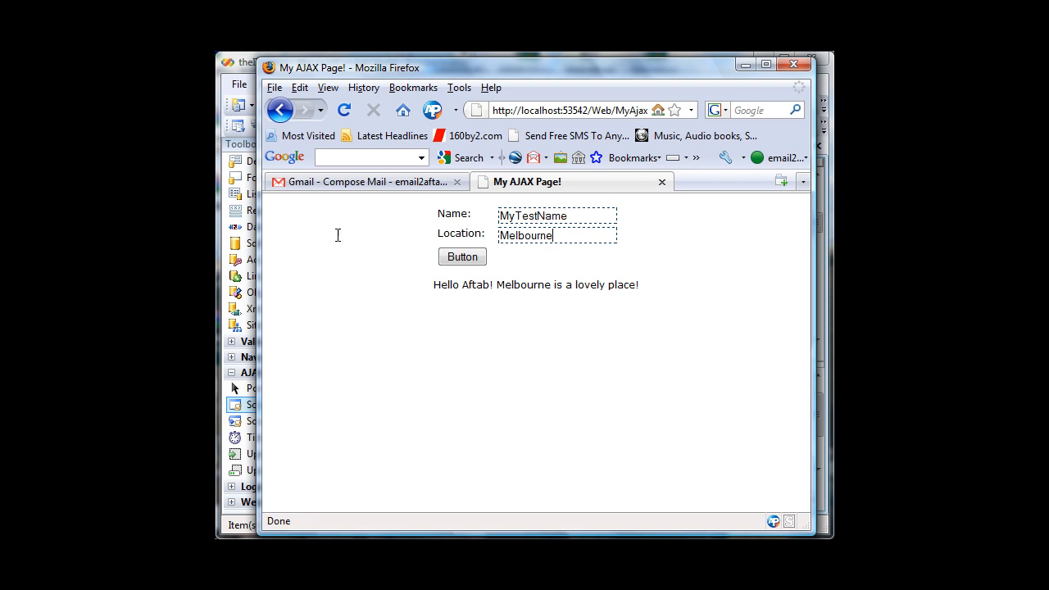
{"action": "type", "text": "Victoria"}
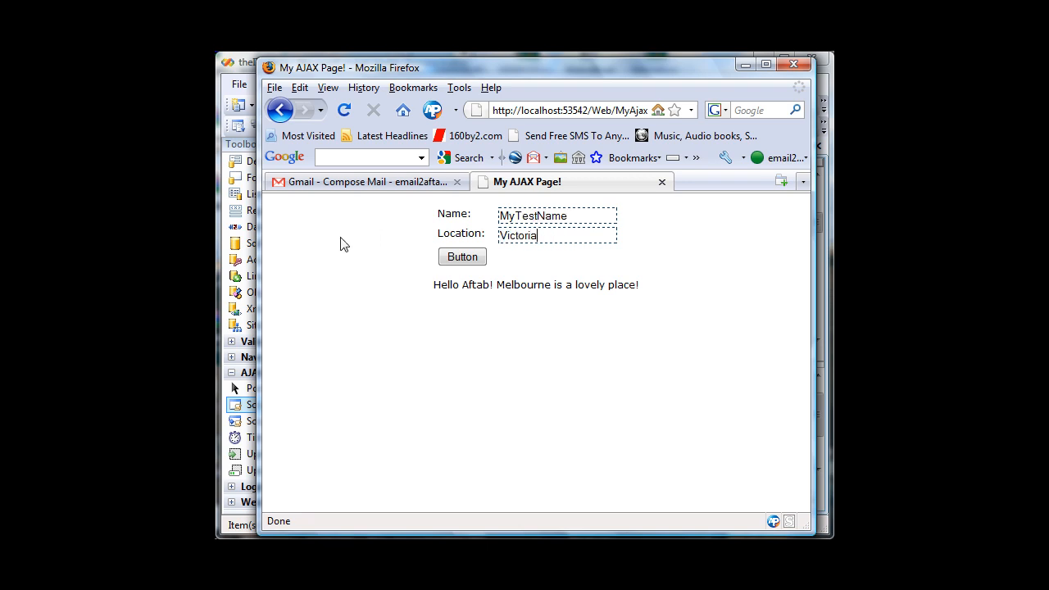
{"action": "left_click", "coordinate": [462, 256]}
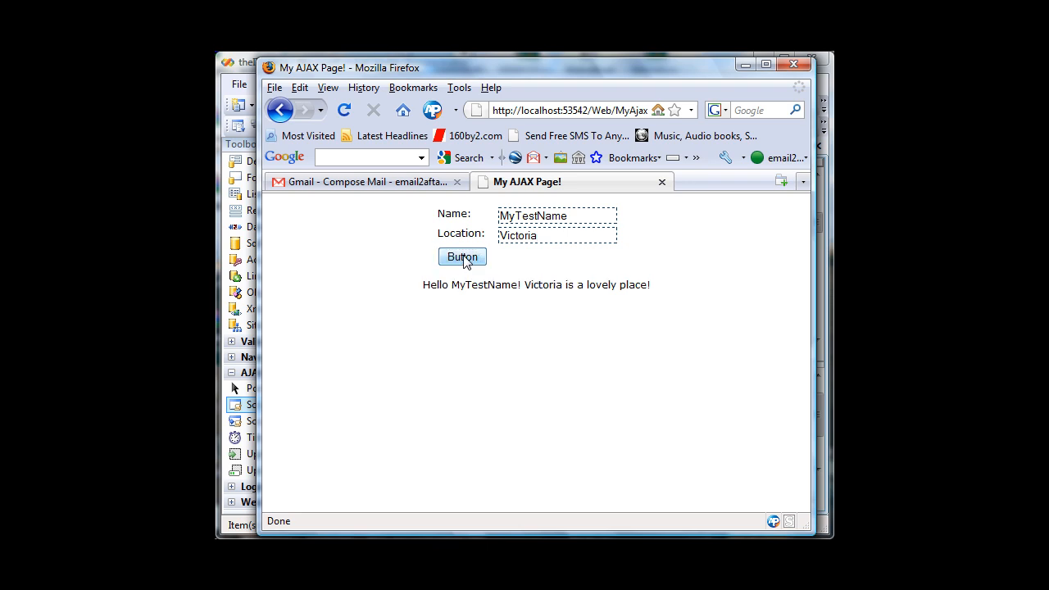
{"action": "mouse_move", "coordinate": [467, 285]}
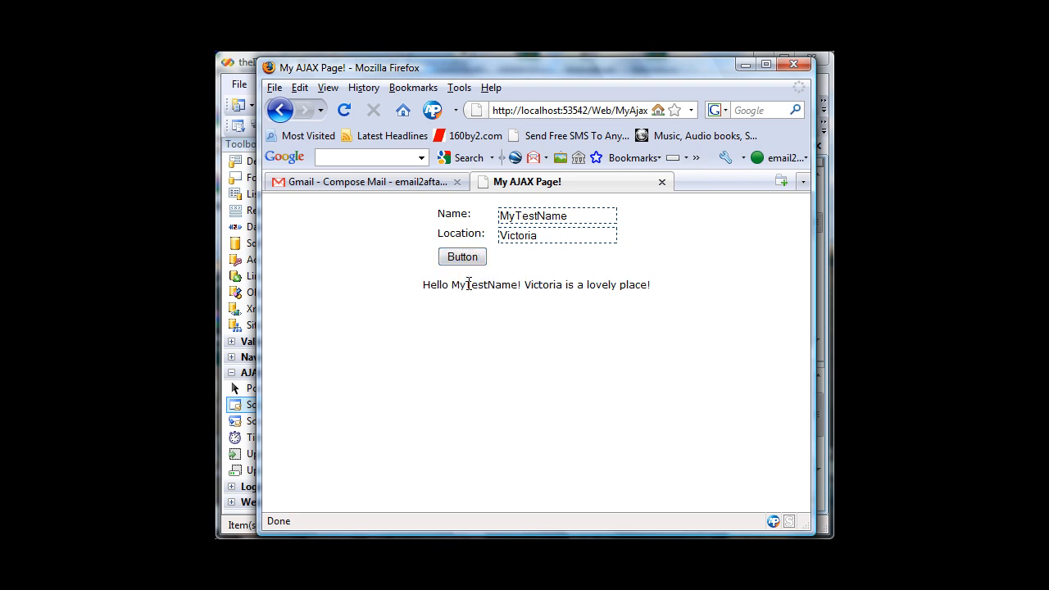
{"action": "mouse_move", "coordinate": [315, 501]}
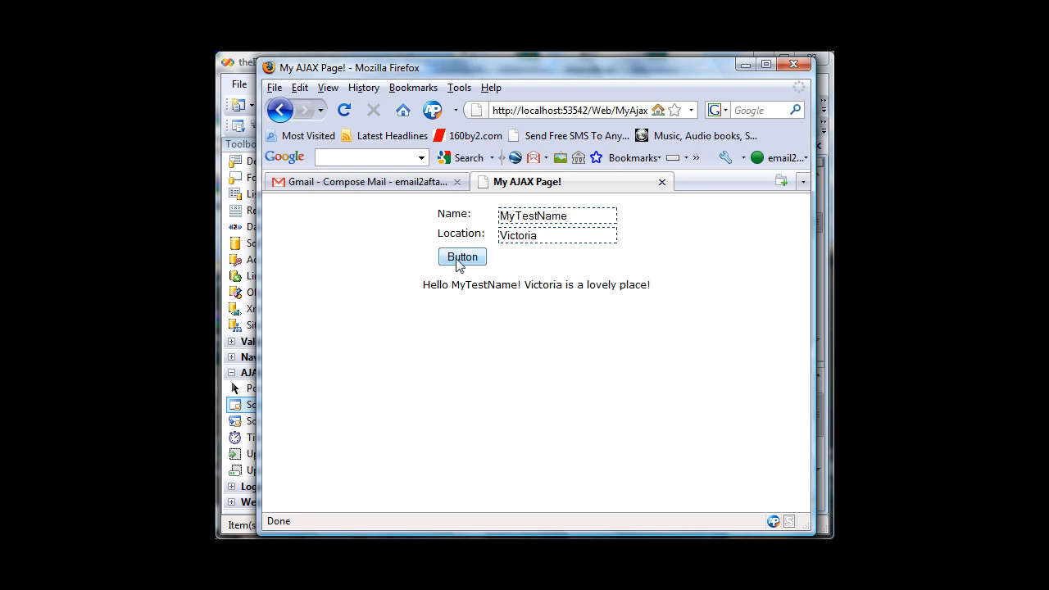
{"action": "left_click", "coordinate": [462, 255]}
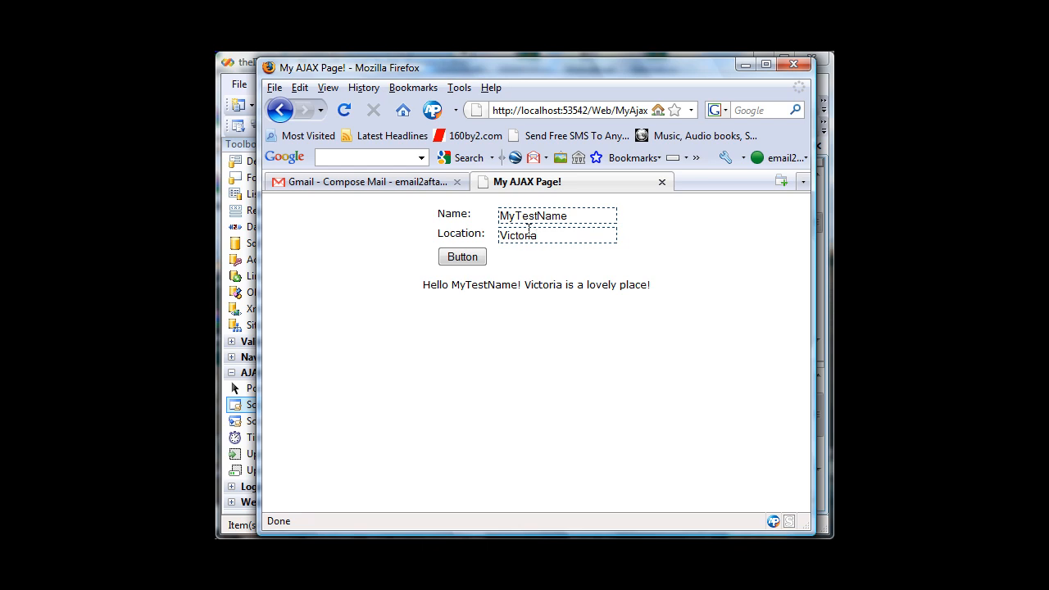
{"action": "mouse_move", "coordinate": [590, 263]}
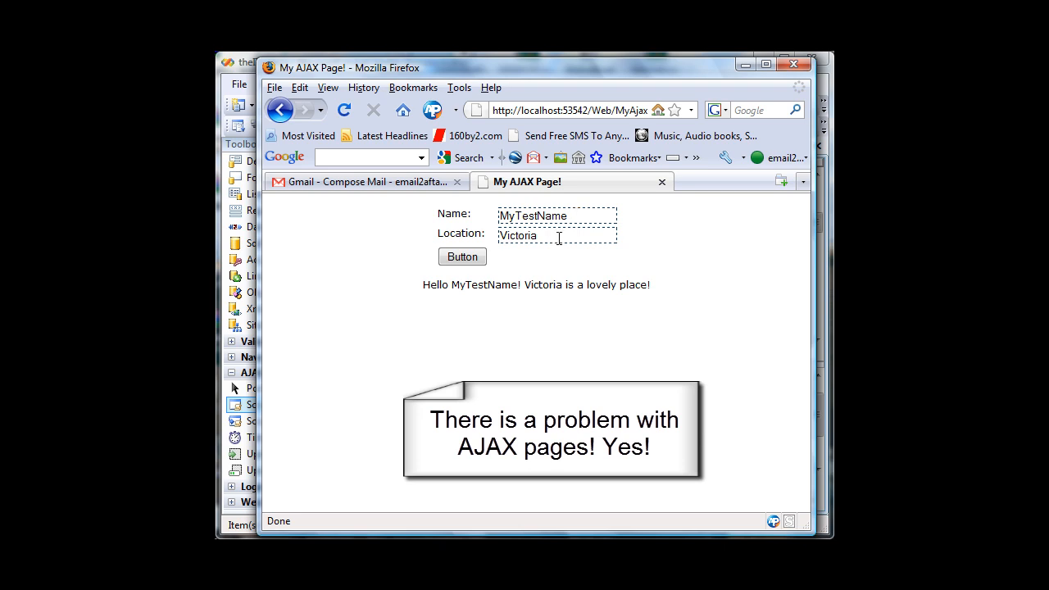
Replace the location with Australia, submit it, and return to the name entry showing its earlier value.
{"action": "double_click", "coordinate": [518, 236]}
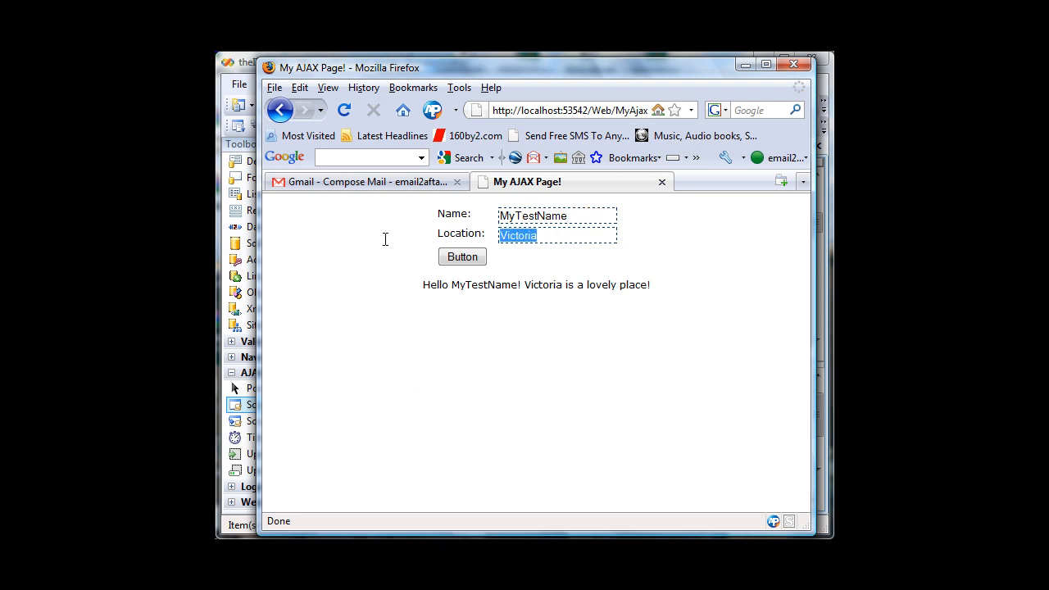
{"action": "type", "text": "A"}
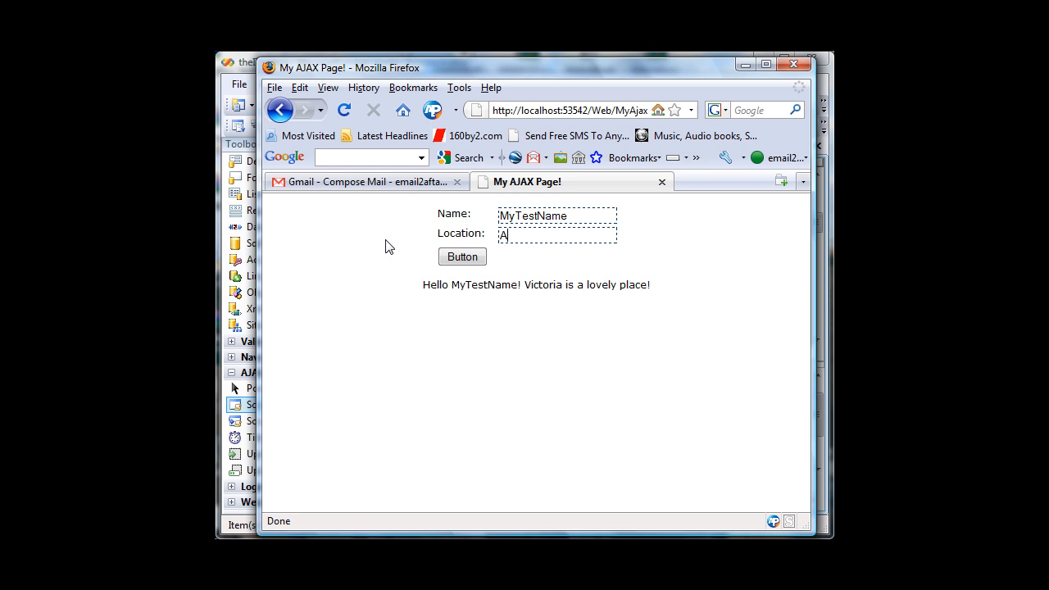
{"action": "type", "text": "ustralia"}
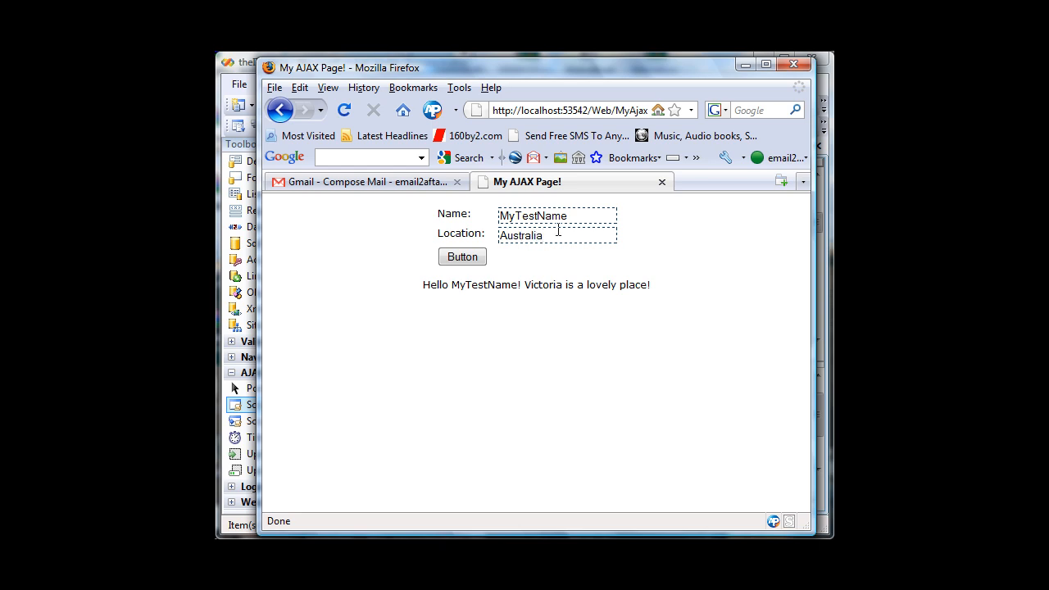
{"action": "type", "text": "Aftab"}
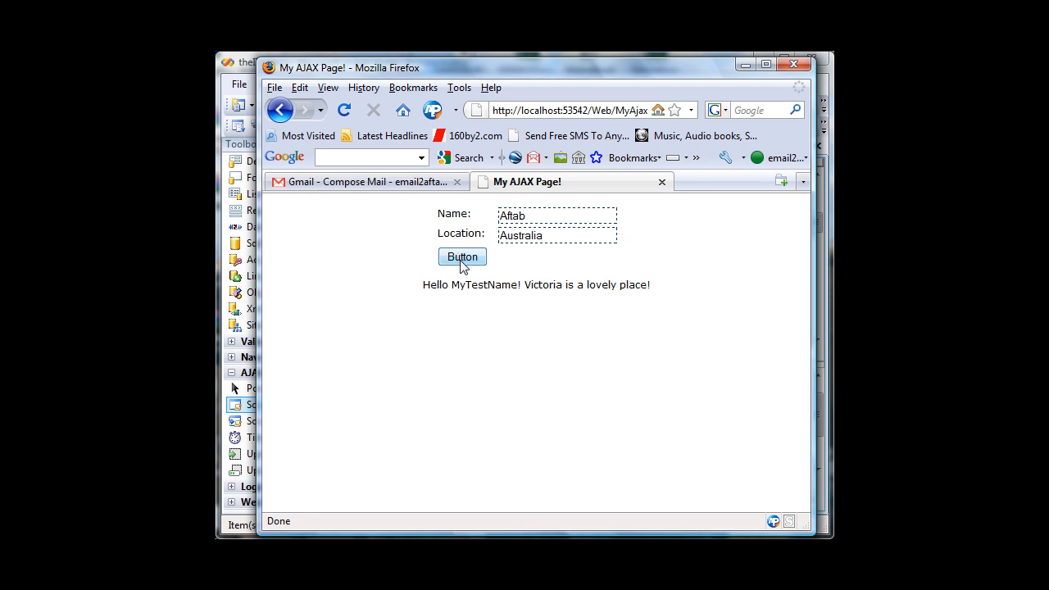
{"action": "left_click", "coordinate": [463, 255]}
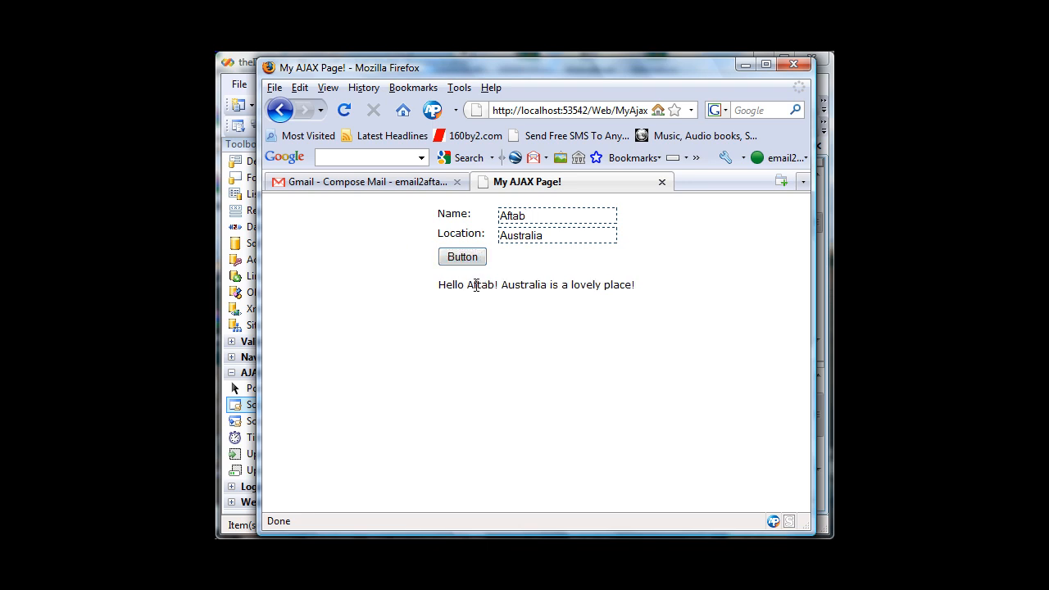
{"action": "mouse_move", "coordinate": [609, 298]}
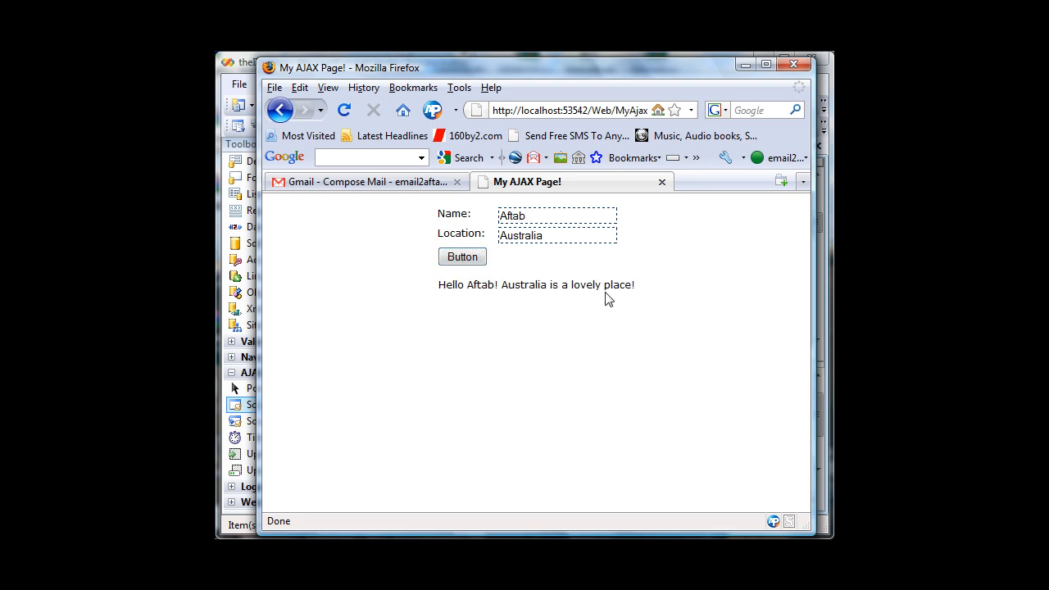
{"action": "left_click", "coordinate": [538, 216]}
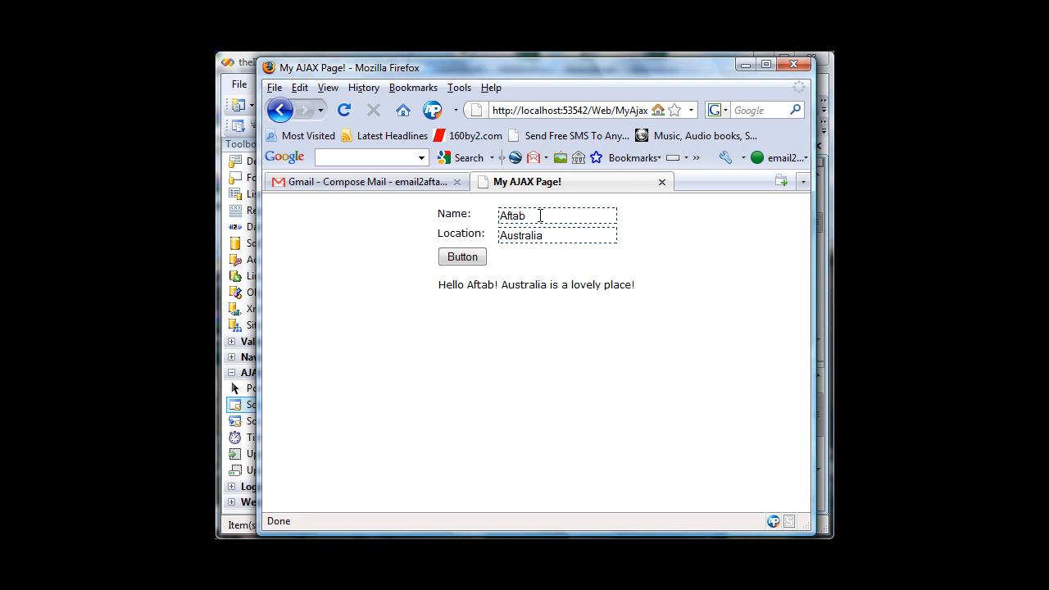